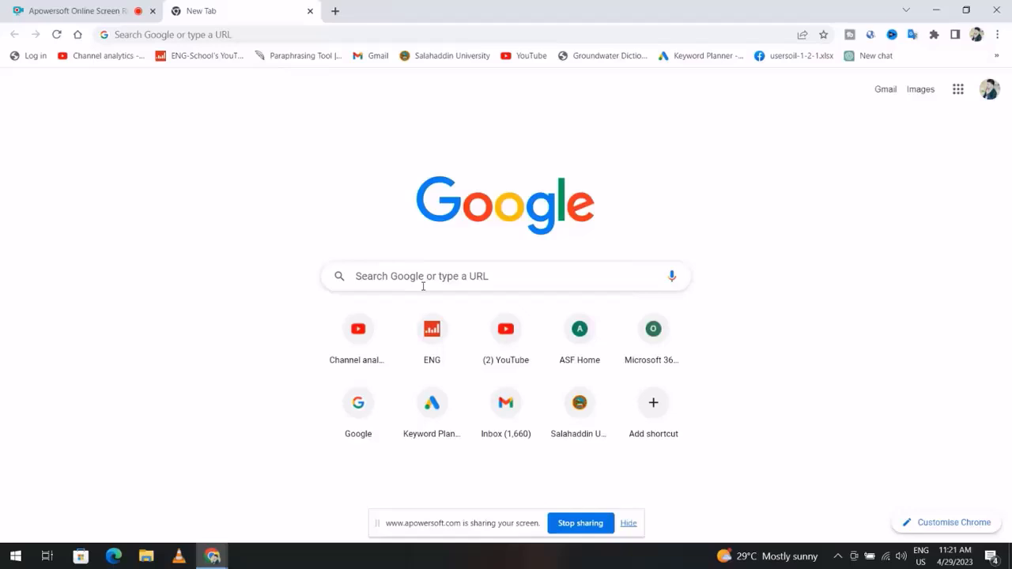
- Search for 'office deployment tool' and download it from Microsoft's Download Center
{"action": "type", "text": "office deployment tool"}
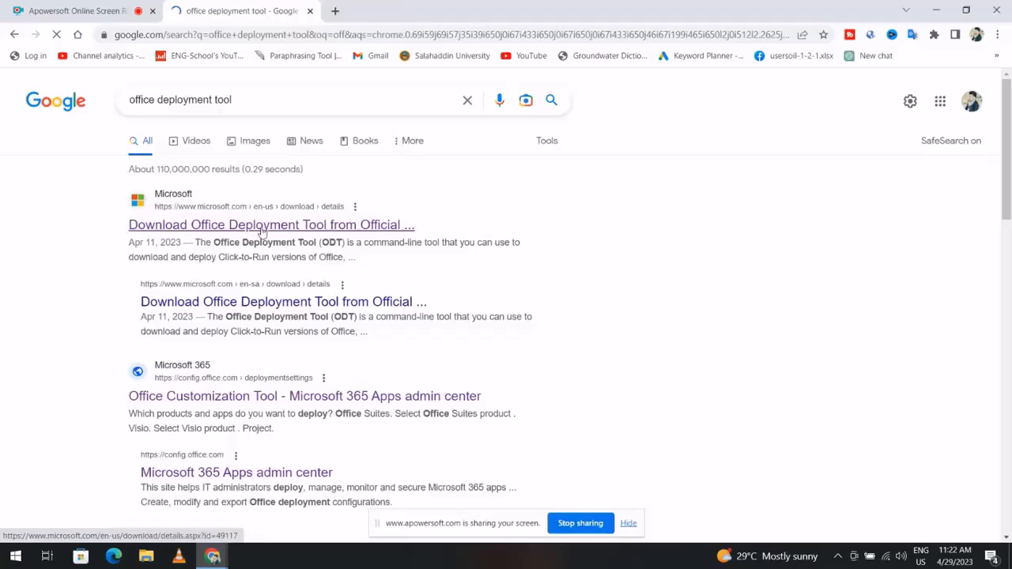
{"action": "left_click", "coordinate": [270, 225]}
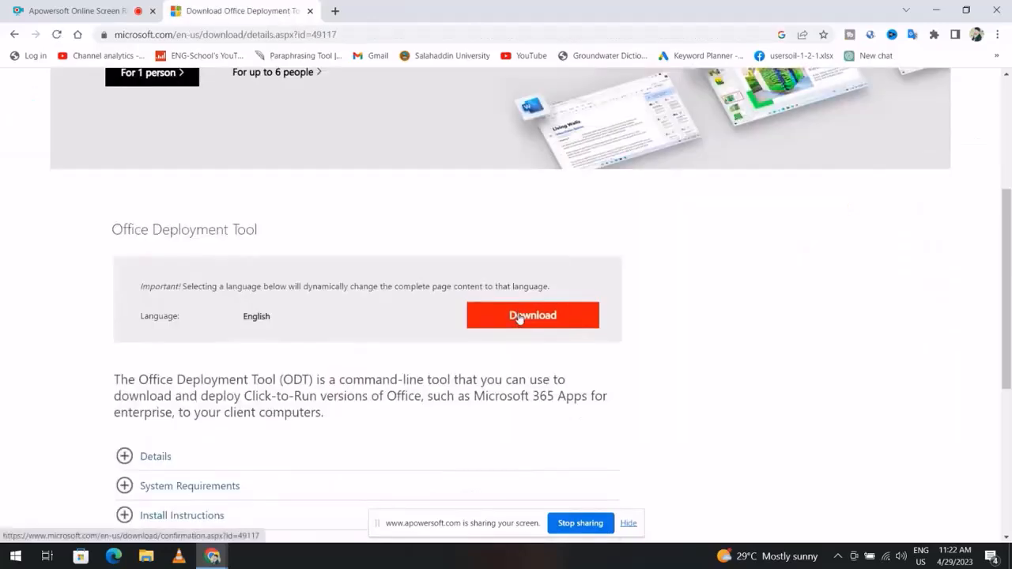
{"action": "left_click", "coordinate": [532, 315]}
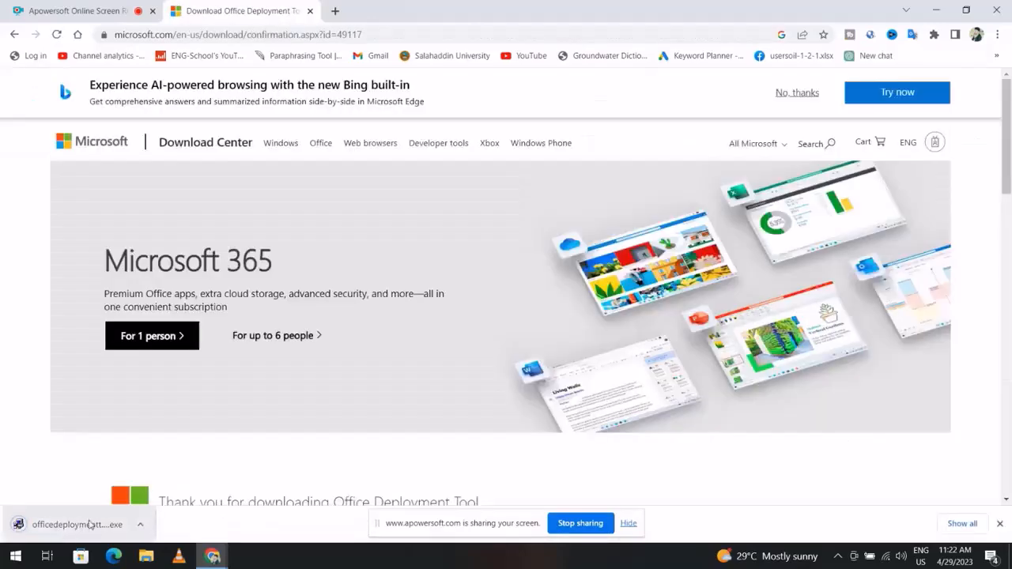
{"action": "left_click", "coordinate": [237, 34]}
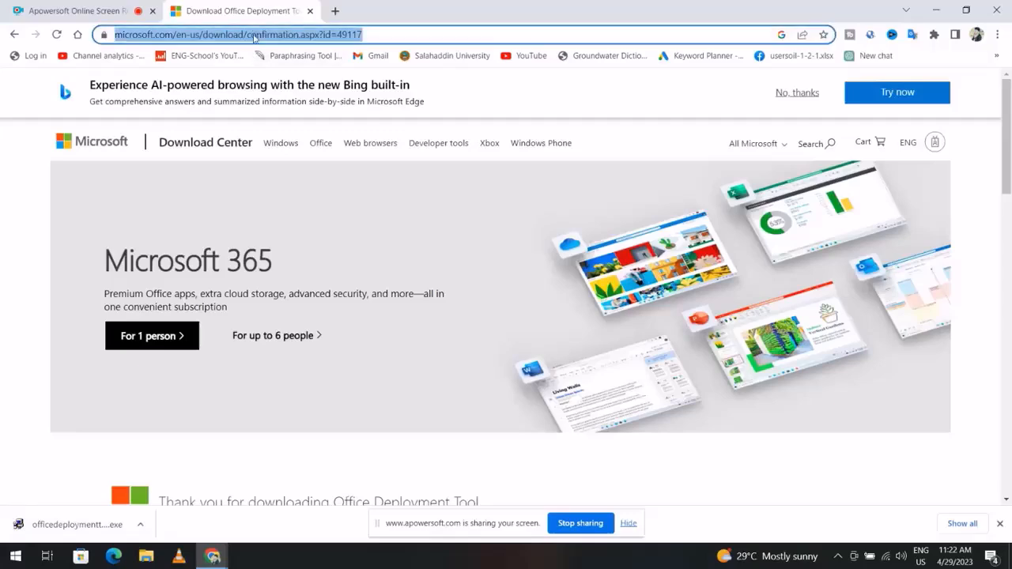
- Open config.office.com and choose Office Professional Plus 2019 - Volume License as the suite
{"action": "type", "text": "office configuration"}
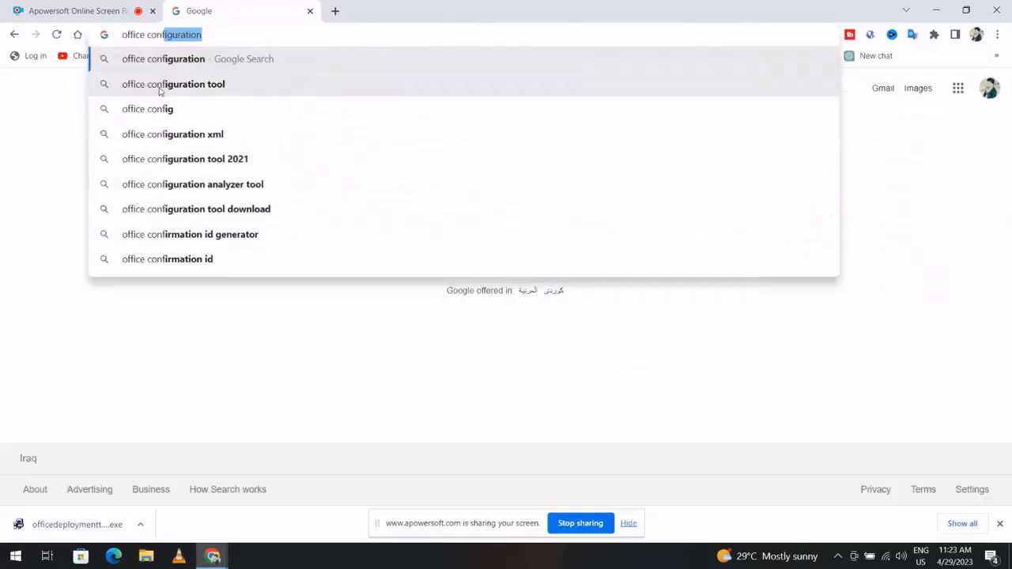
{"action": "left_click", "coordinate": [172, 84]}
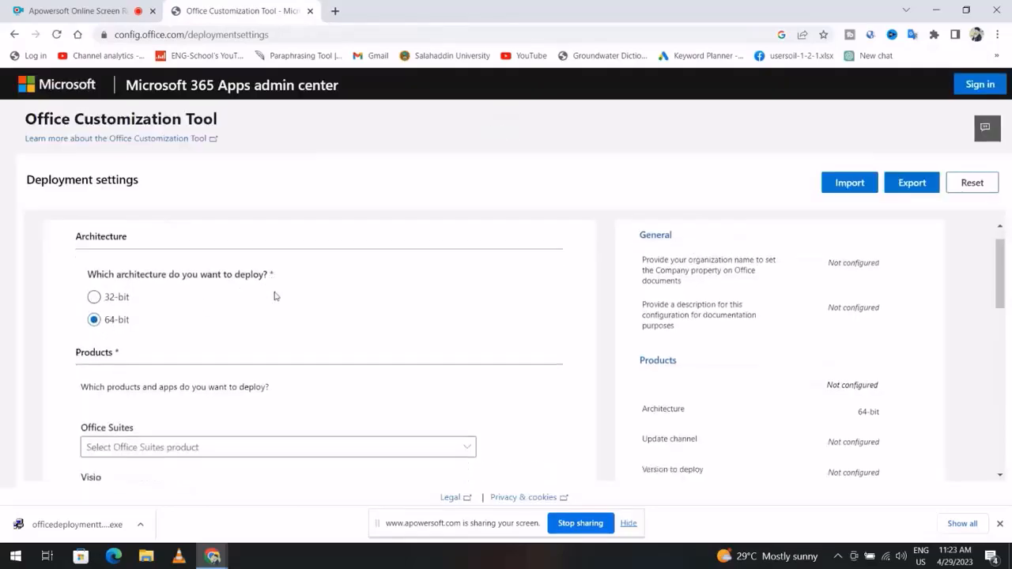
{"action": "left_click", "coordinate": [278, 446]}
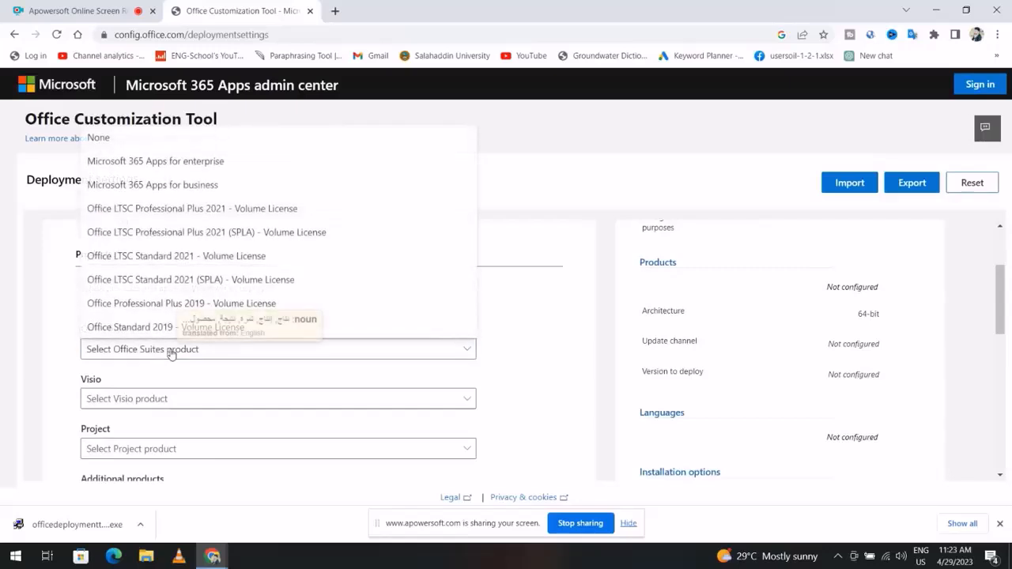
{"action": "mouse_move", "coordinate": [157, 309]}
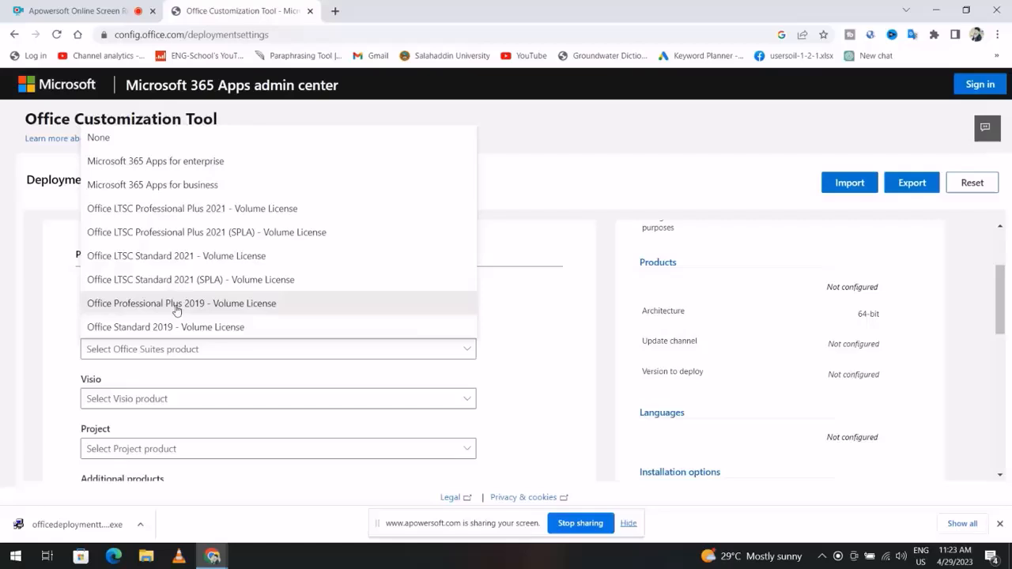
{"action": "left_click", "coordinate": [180, 303]}
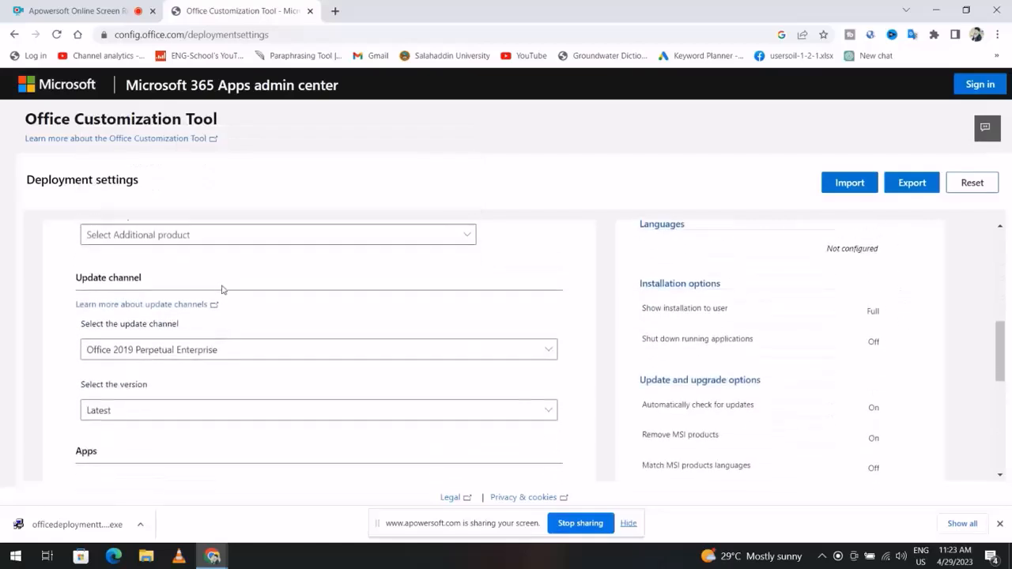
{"action": "mouse_move", "coordinate": [148, 362]}
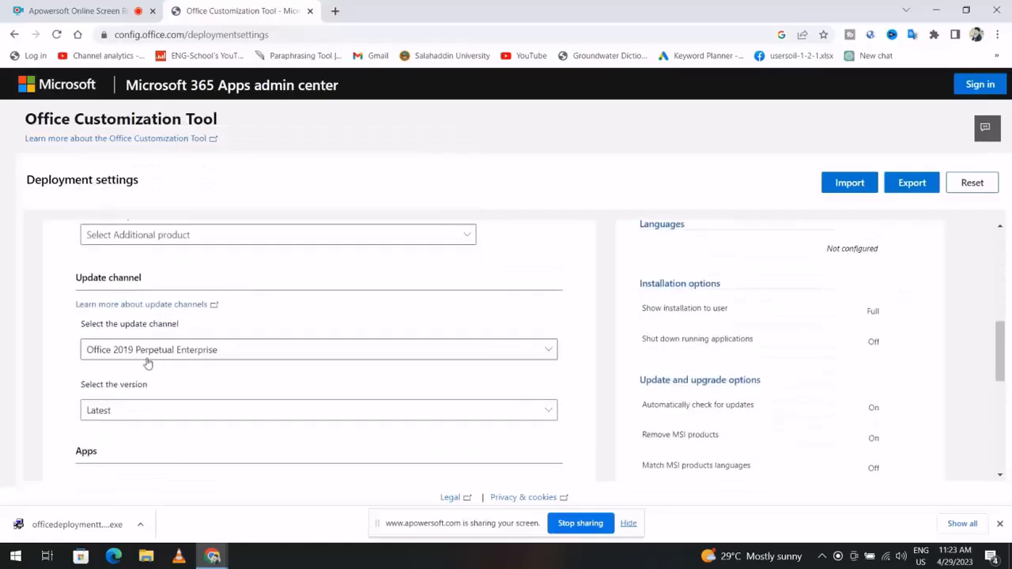
{"action": "scroll", "scroll_direction": "down", "scroll_amount": 3}
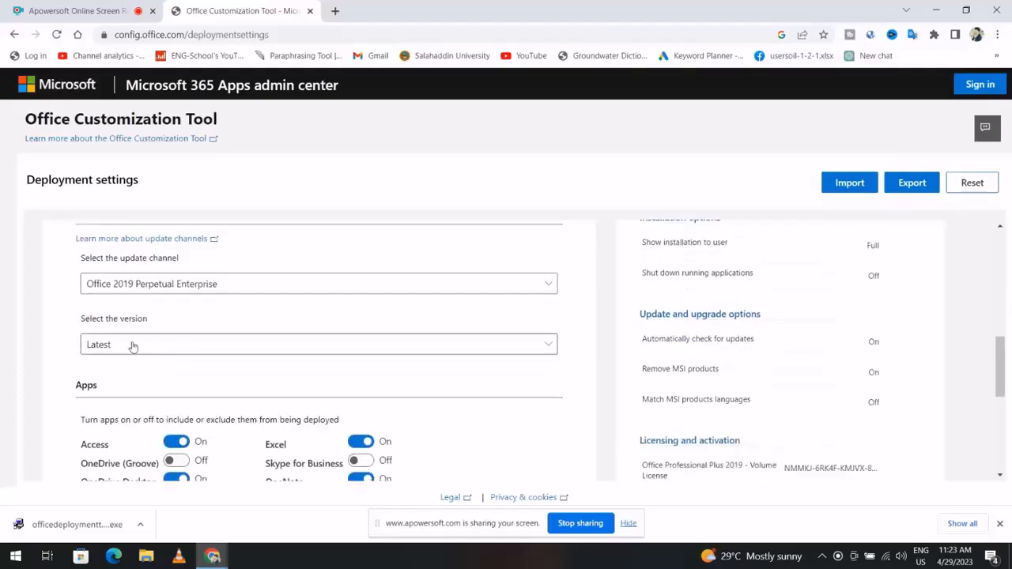
{"action": "scroll", "scroll_direction": "down", "scroll_amount": 3}
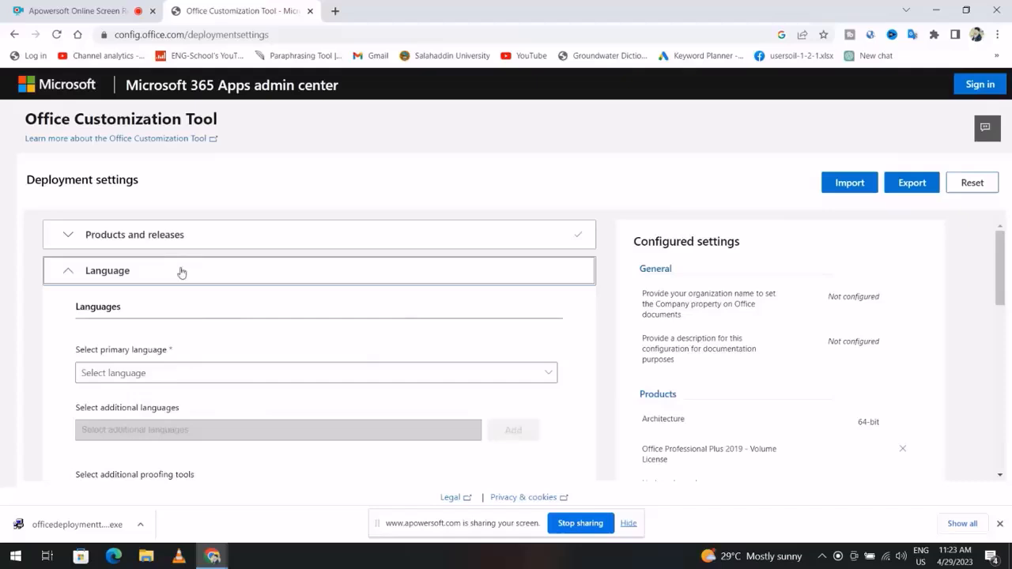
- Set English (United States) as primary language and review the remaining sections at defaults
{"action": "left_click", "coordinate": [315, 373]}
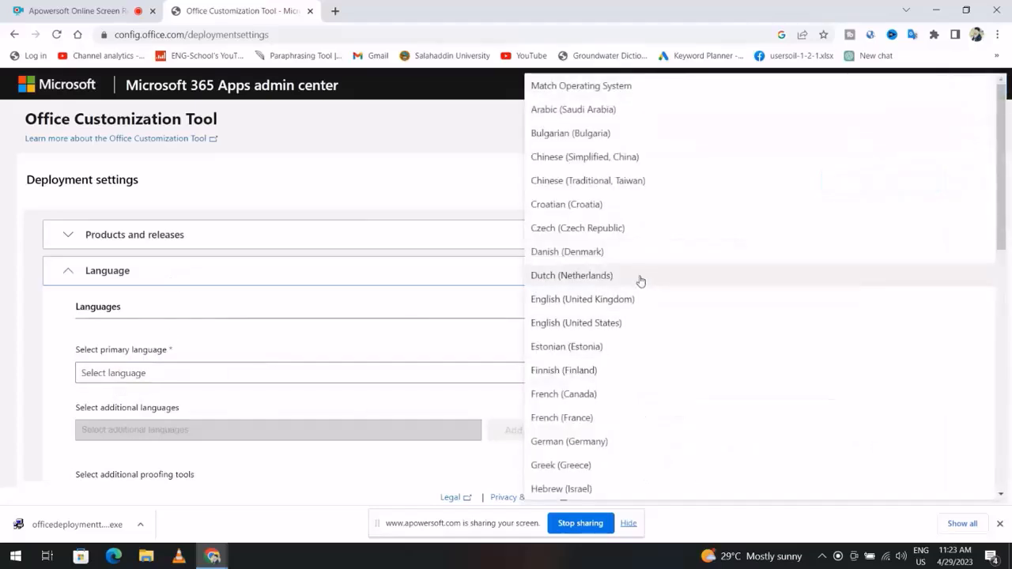
{"action": "left_click", "coordinate": [575, 323]}
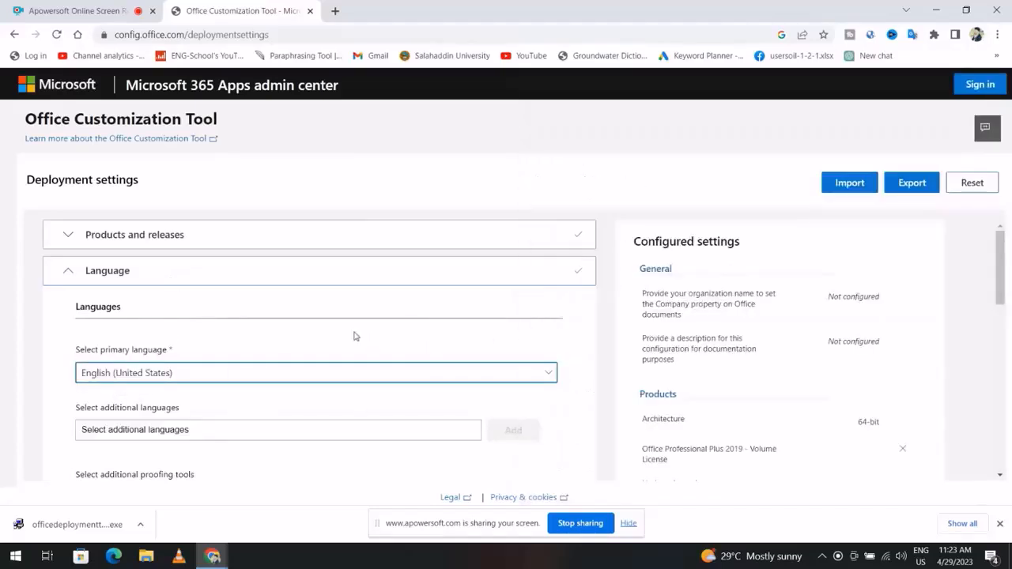
{"action": "scroll", "scroll_direction": "down", "scroll_amount": 3}
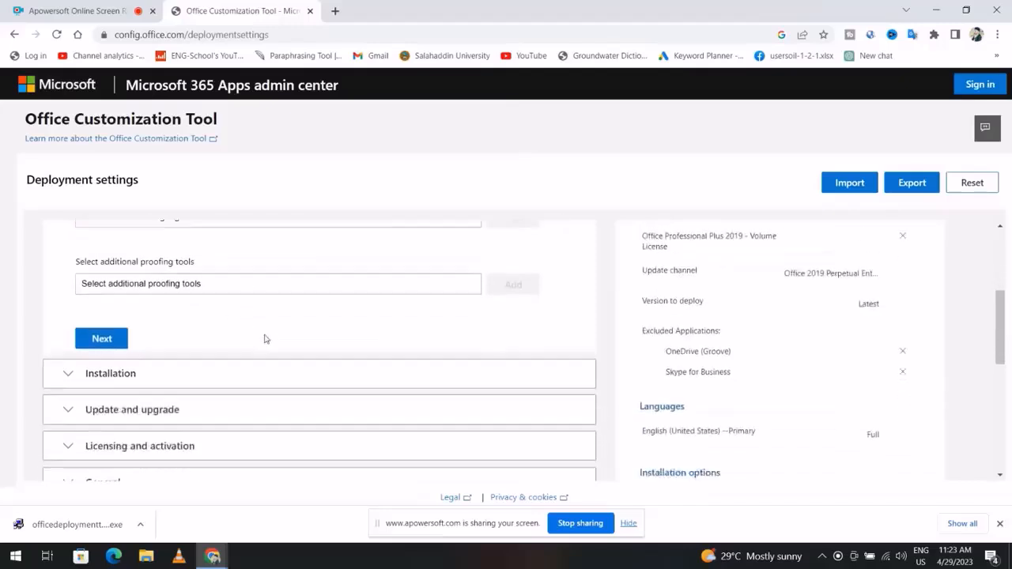
{"action": "scroll", "scroll_direction": "down", "scroll_amount": 3}
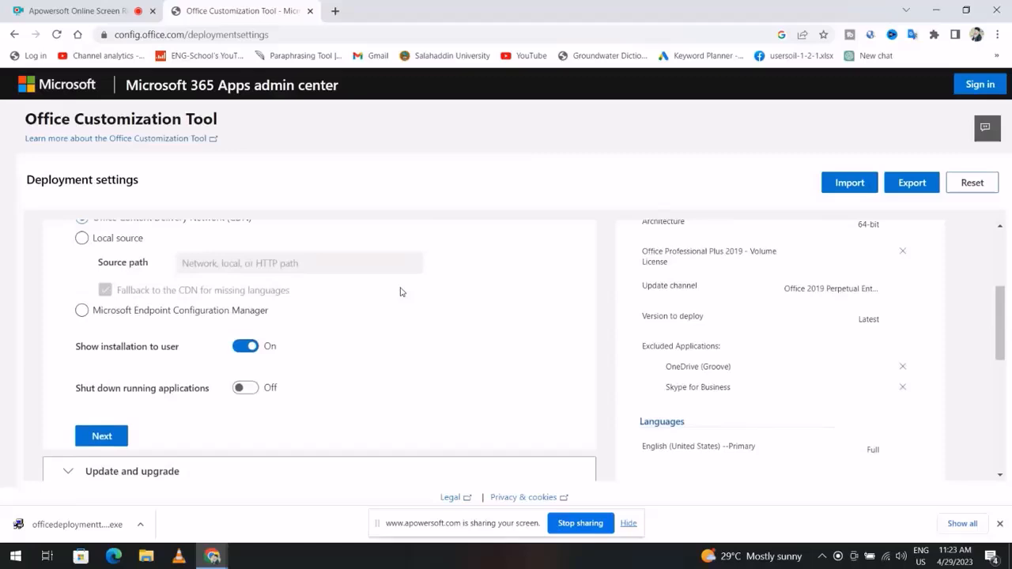
{"action": "scroll", "scroll_direction": "down", "scroll_amount": 3}
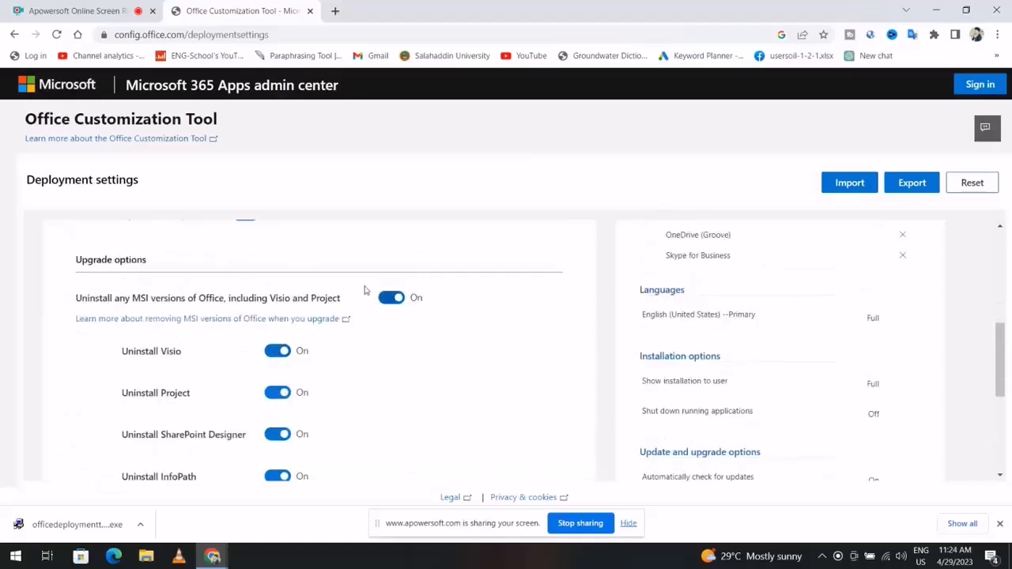
{"action": "scroll", "scroll_direction": "down", "scroll_amount": 3}
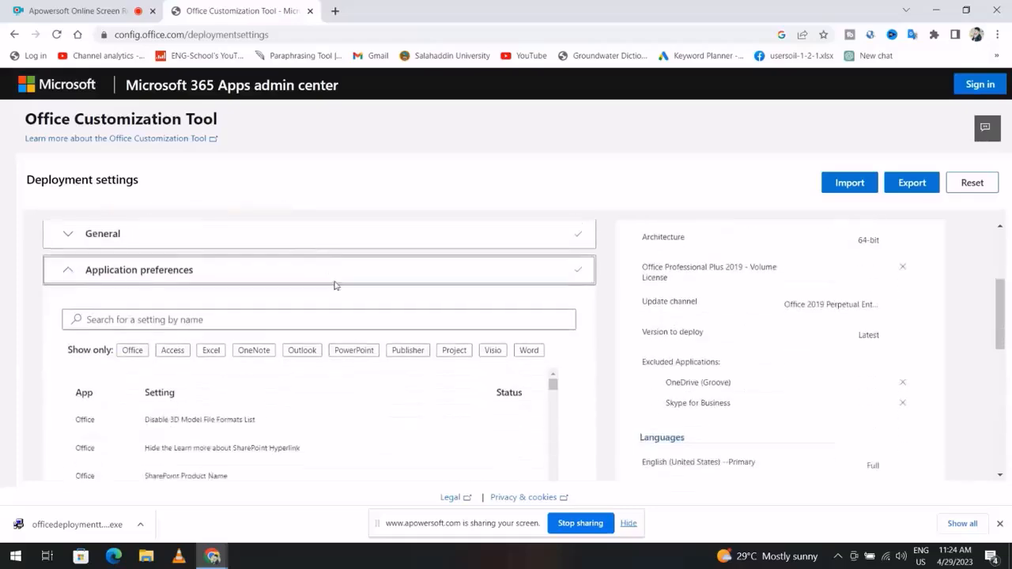
{"action": "scroll", "scroll_direction": "down", "scroll_amount": 3}
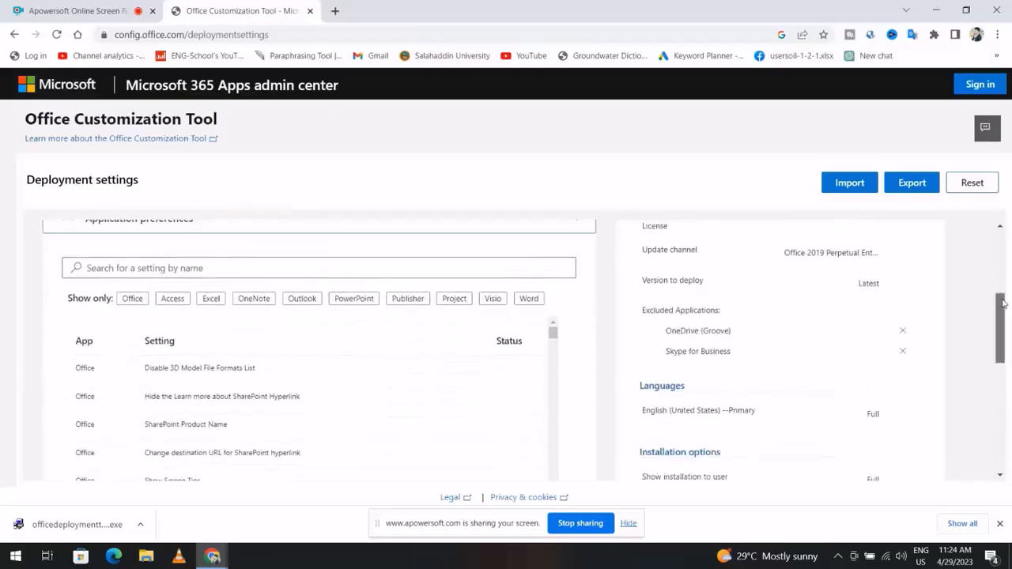
{"action": "scroll", "scroll_direction": "down", "scroll_amount": 3}
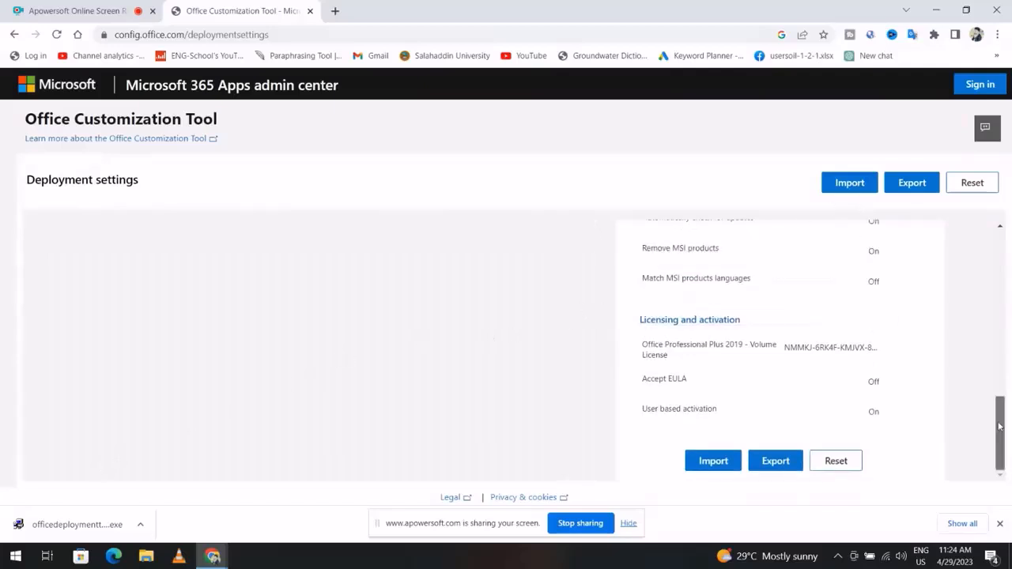
{"action": "scroll", "scroll_direction": "up", "scroll_amount": 3}
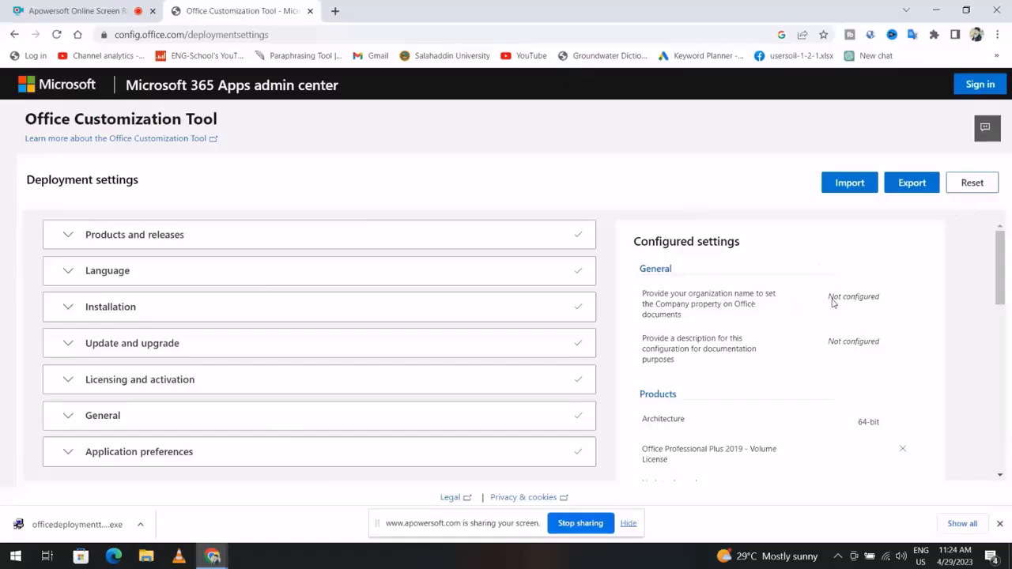
- Accept the terms, export Configuration.xml with default format, and show it in Downloads
{"action": "scroll", "scroll_direction": "down", "scroll_amount": 3}
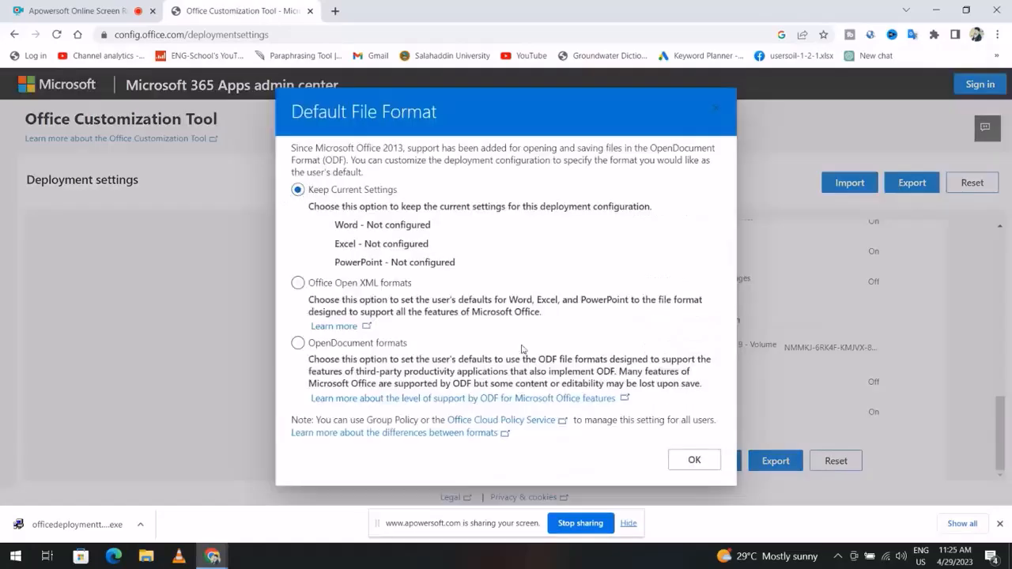
{"action": "left_click", "coordinate": [693, 460]}
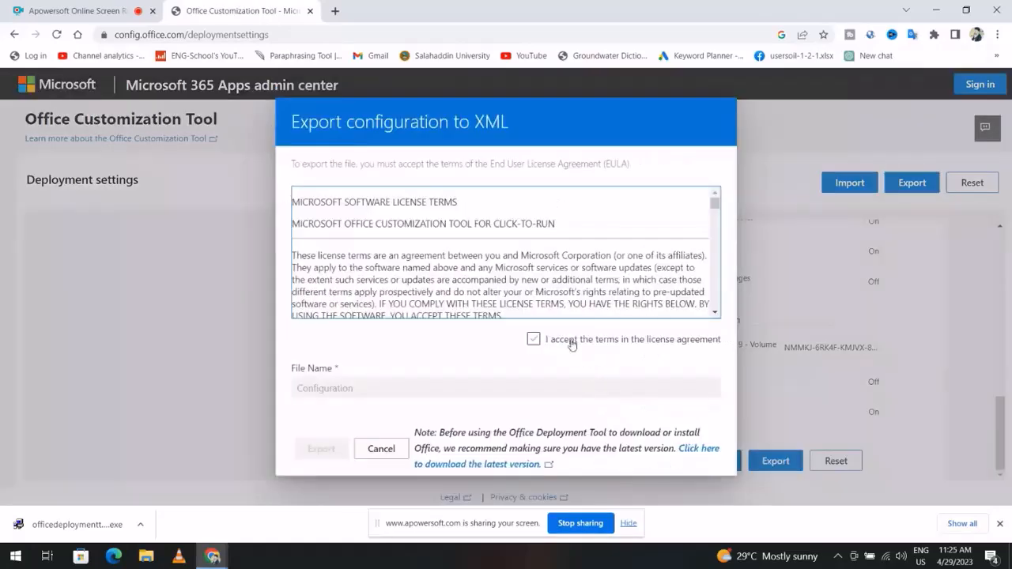
{"action": "left_click", "coordinate": [534, 338]}
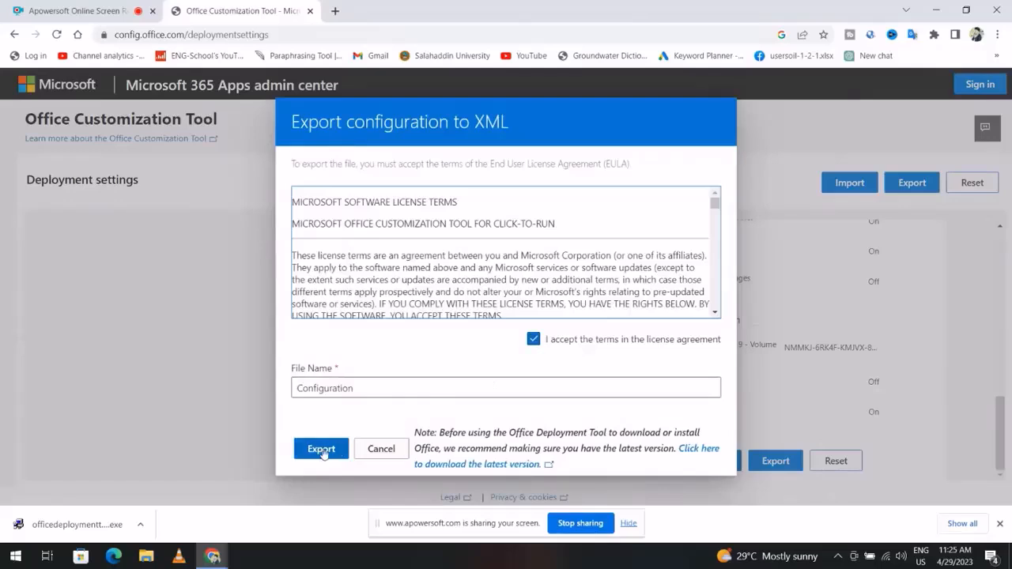
{"action": "left_click", "coordinate": [321, 448]}
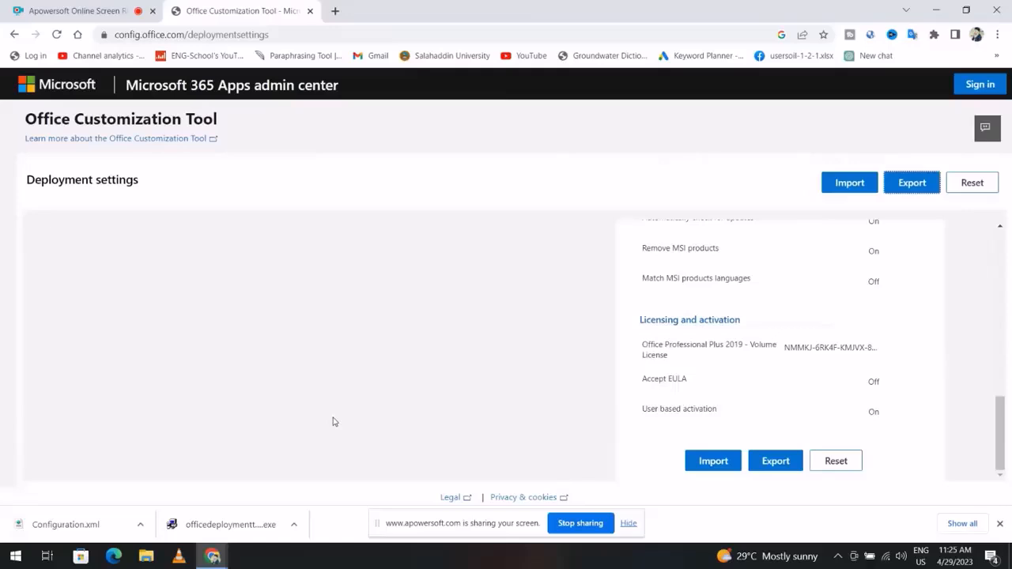
{"action": "left_click", "coordinate": [140, 524]}
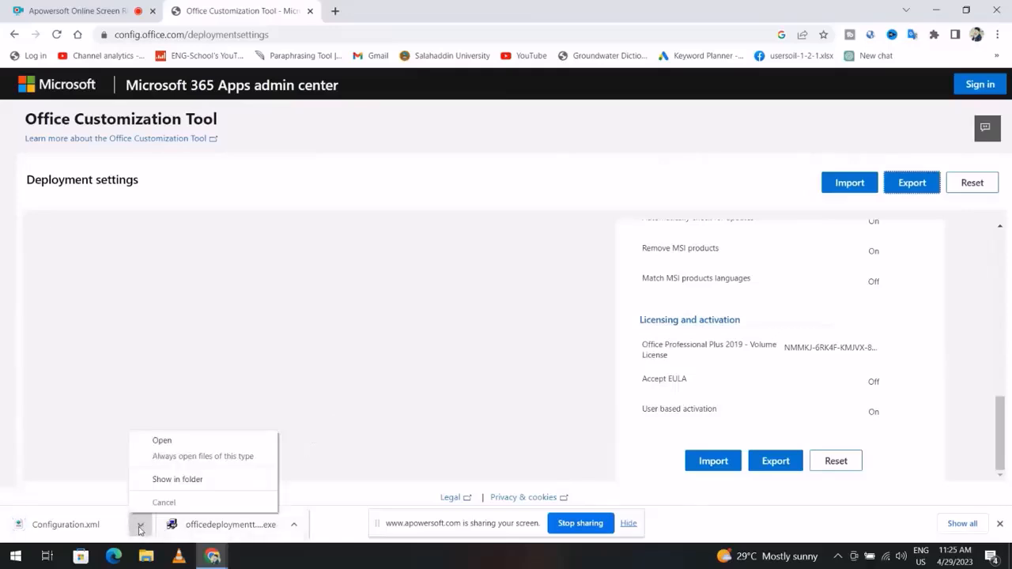
{"action": "left_click", "coordinate": [177, 479]}
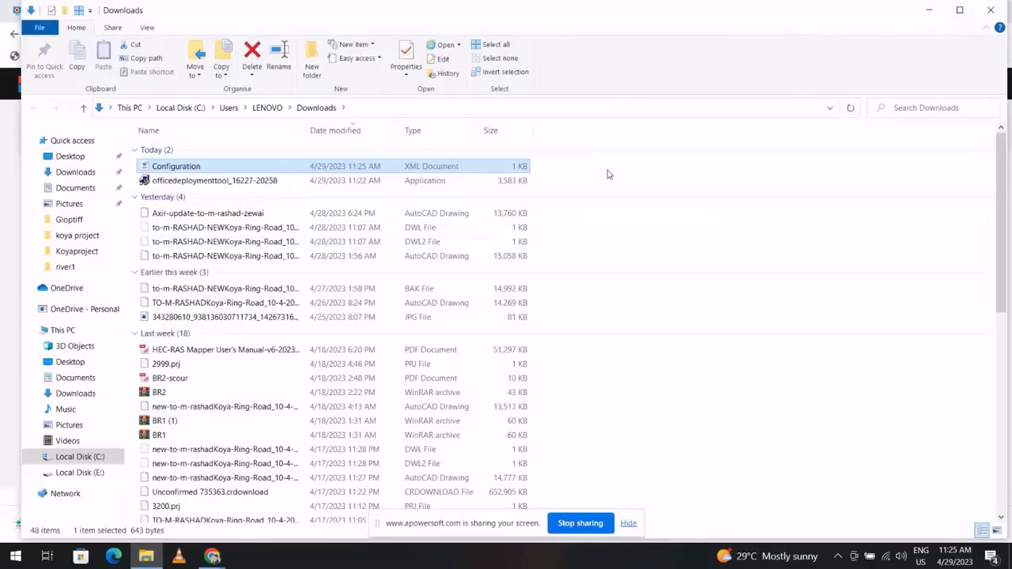
- Create a new 'Office 2019' folder in Downloads and open it
{"action": "right_click", "coordinate": [609, 174]}
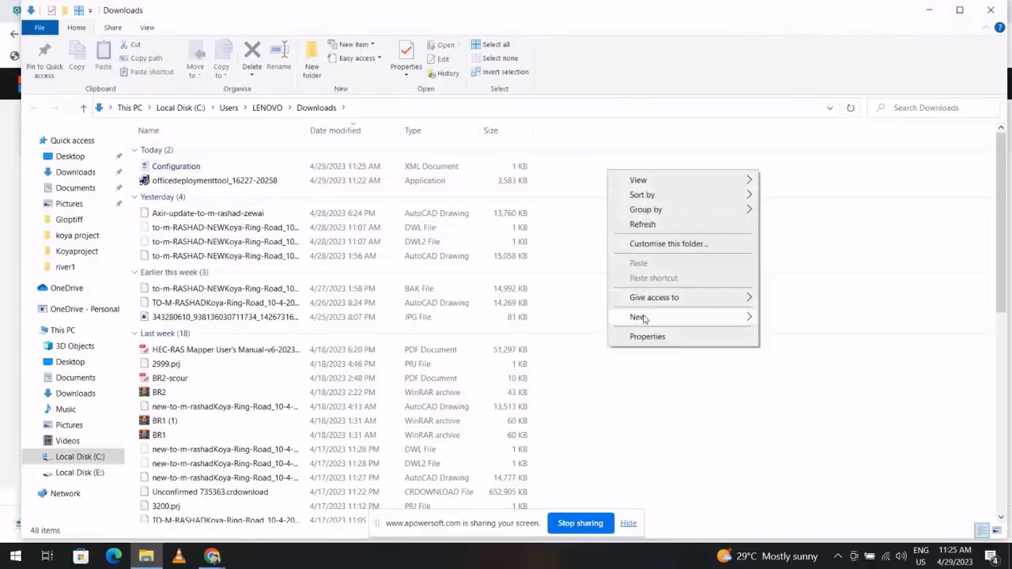
{"action": "left_click", "coordinate": [636, 317]}
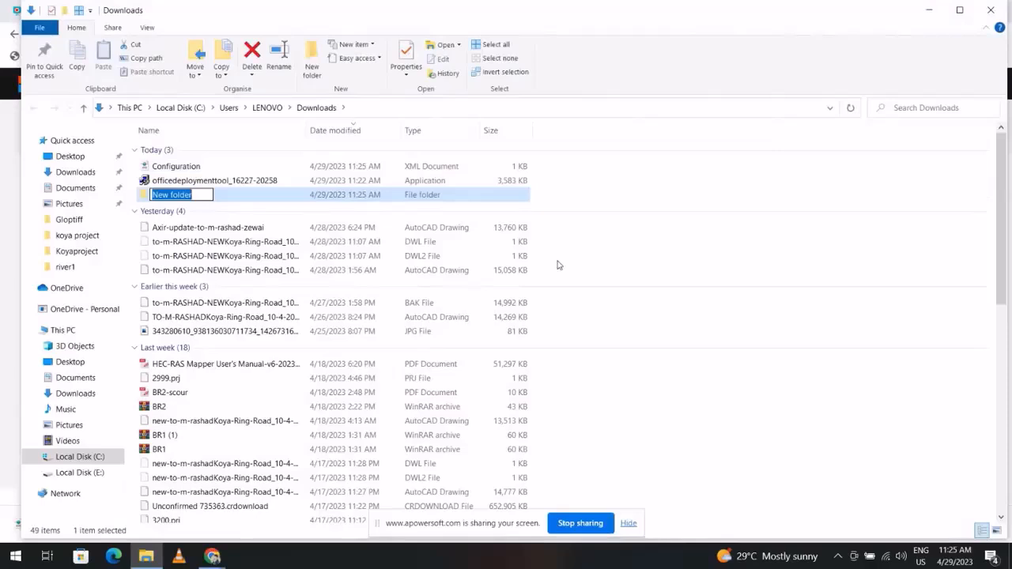
{"action": "type", "text": "Offi"}
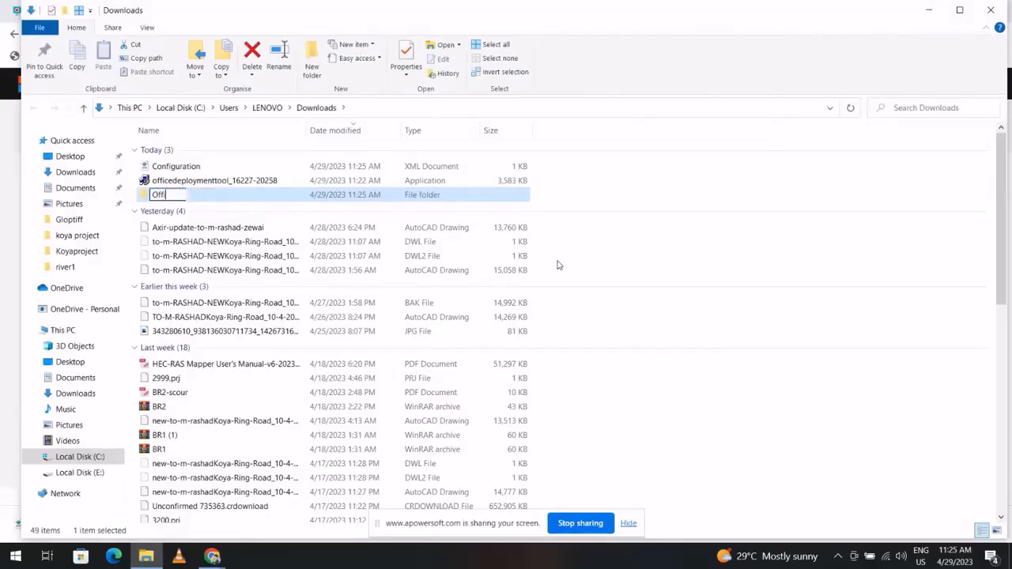
{"action": "type", "text": "Office 20"}
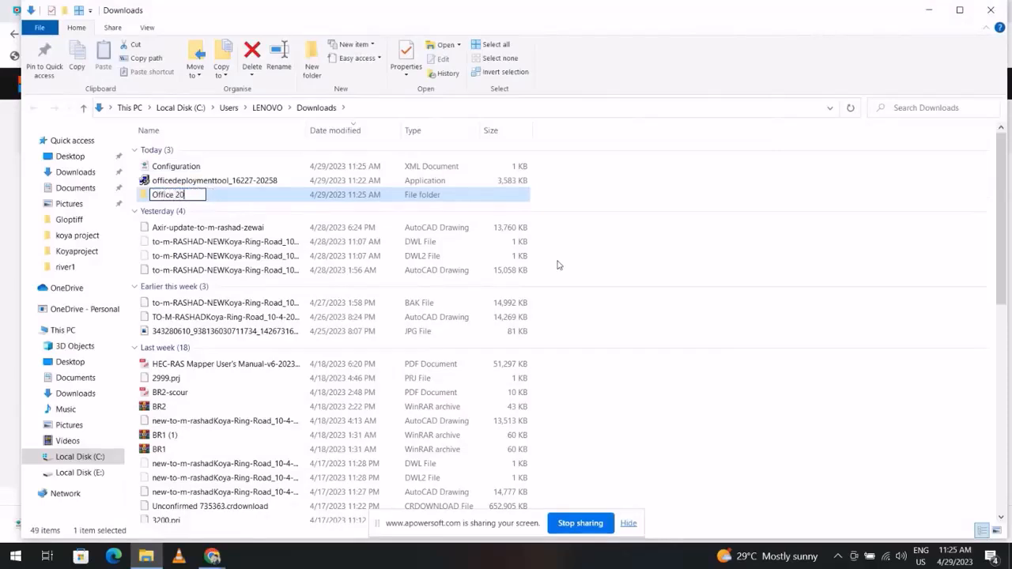
{"action": "type", "text": "19"}
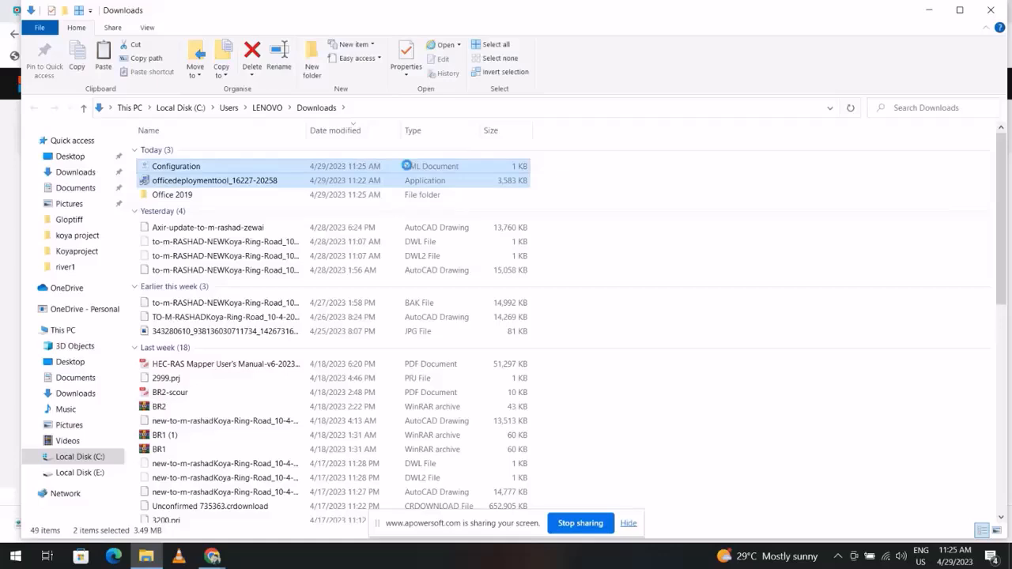
{"action": "double_click", "coordinate": [173, 194]}
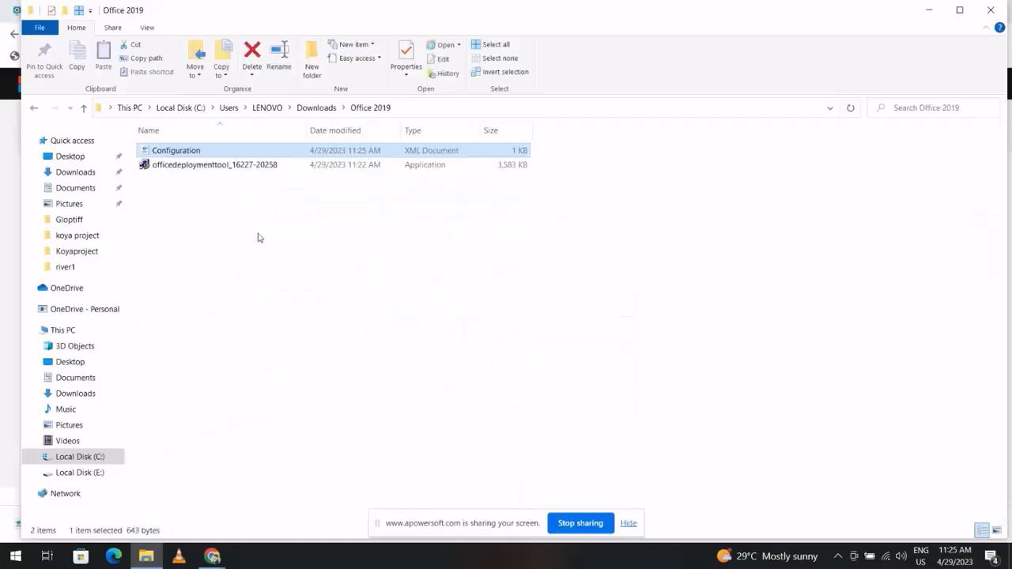
{"action": "right_click", "coordinate": [215, 165]}
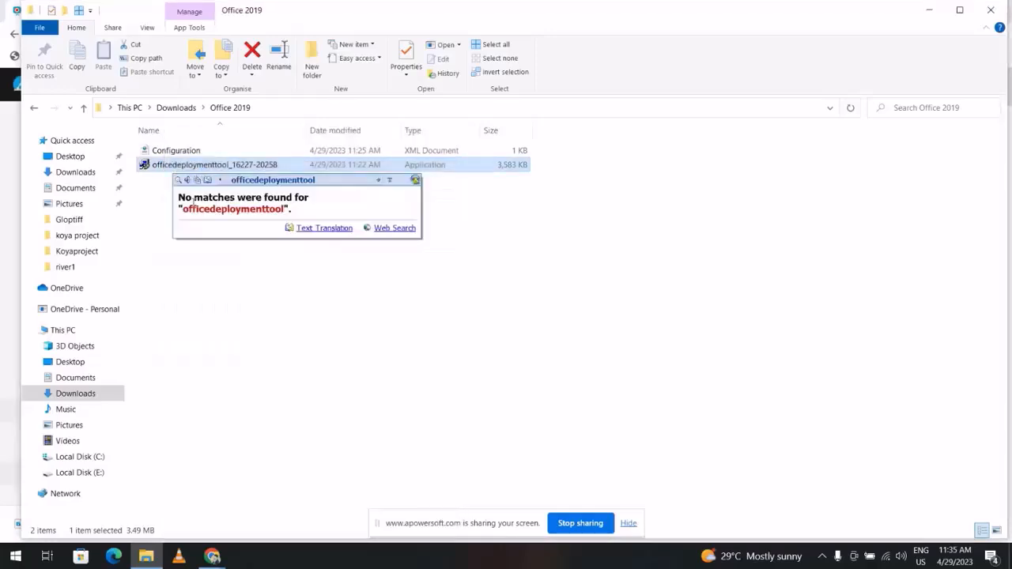
- Run officedeploymenttool and extract its files into the Office 2019 folder
{"action": "double_click", "coordinate": [213, 164]}
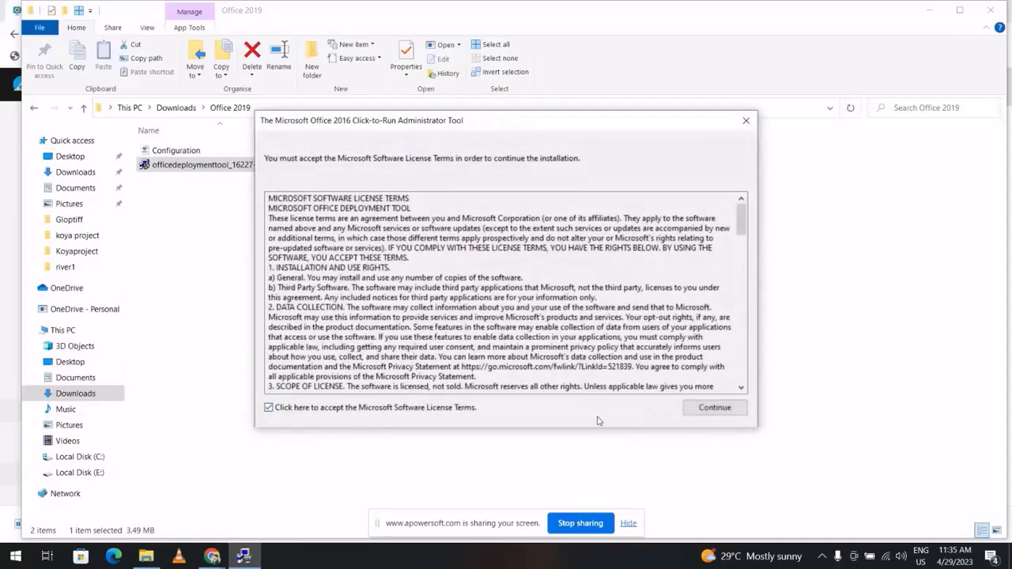
{"action": "left_click", "coordinate": [713, 407]}
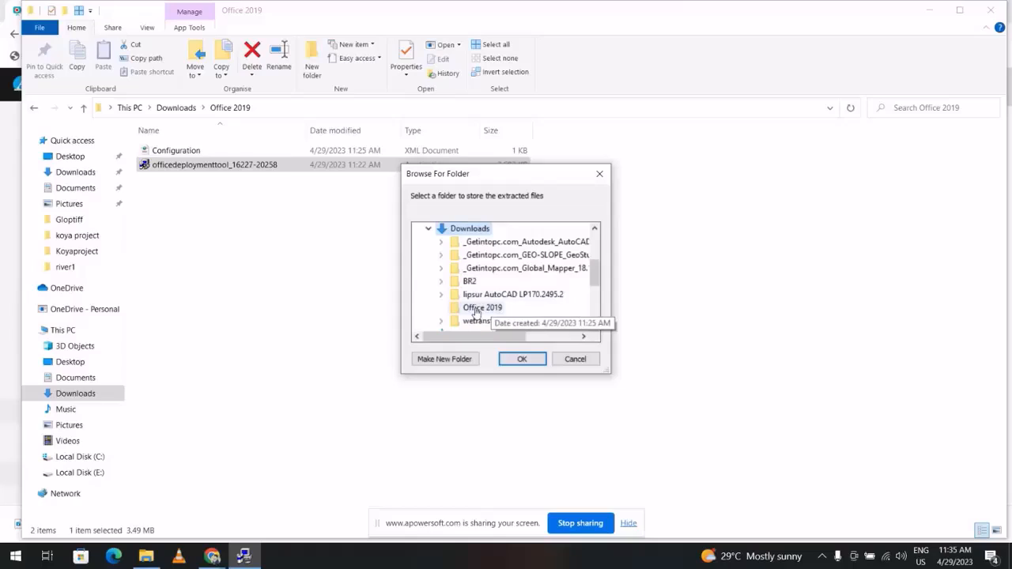
{"action": "left_click", "coordinate": [522, 359]}
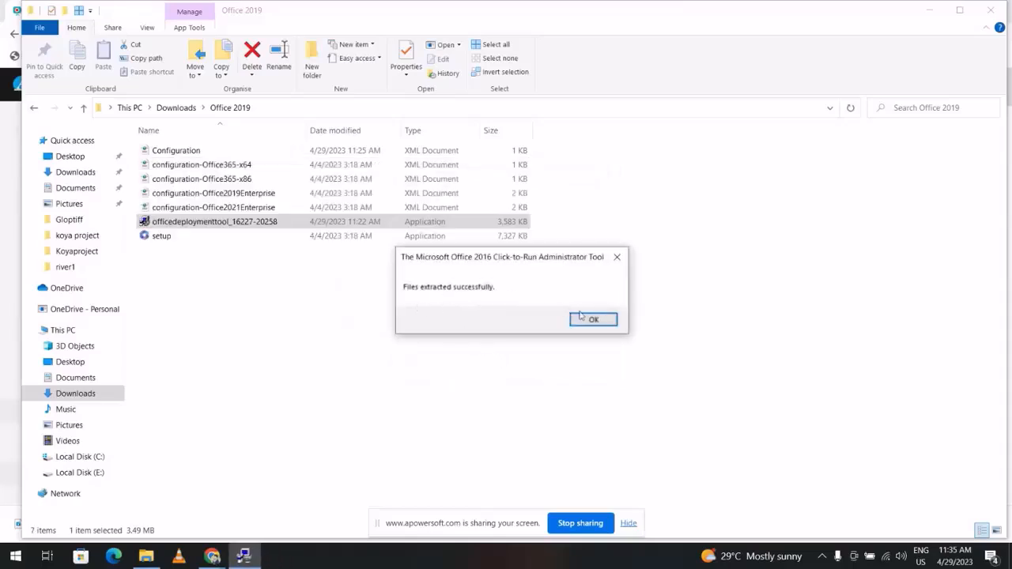
{"action": "left_click", "coordinate": [593, 318]}
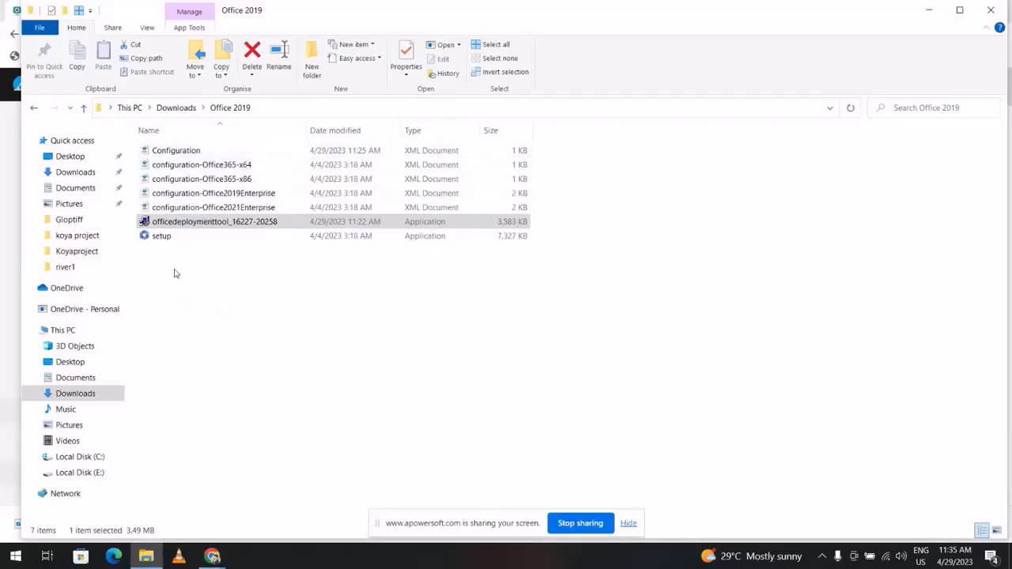
{"action": "left_click", "coordinate": [83, 107]}
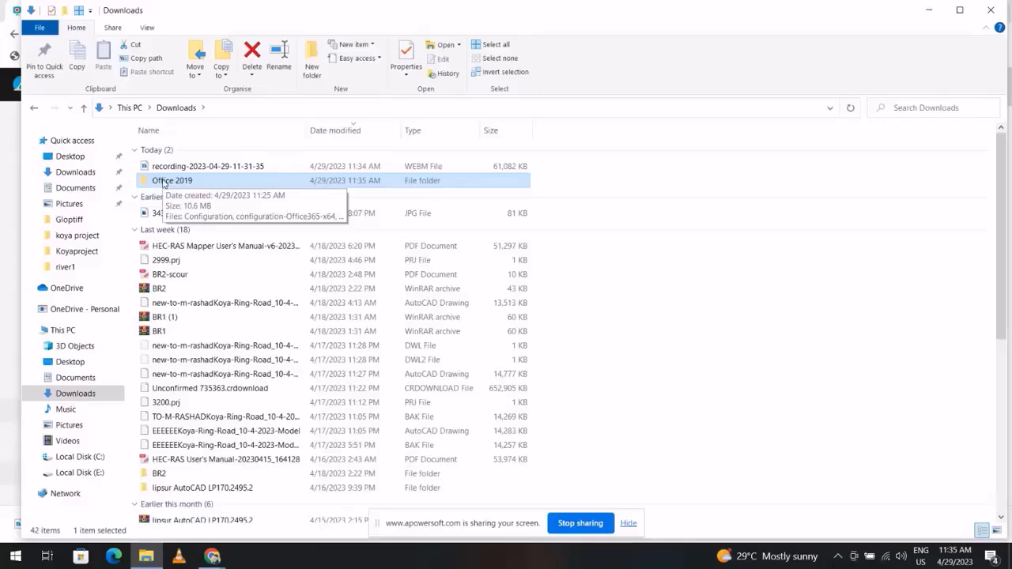
- Right-click the Office 2019 folder in Downloads
{"action": "right_click", "coordinate": [172, 180]}
{"action": "type", "text": "c"}
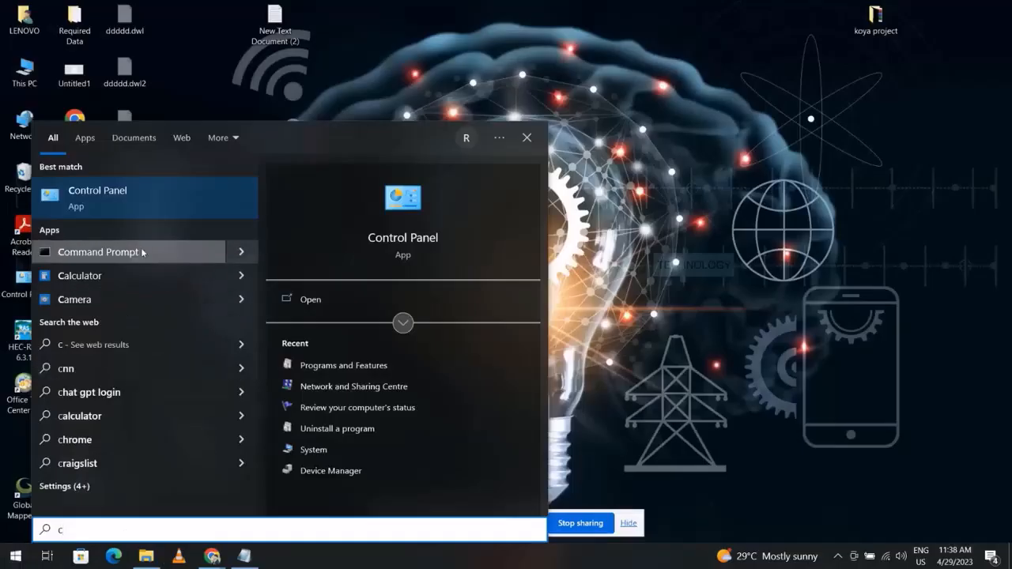
{"action": "mouse_move", "coordinate": [212, 292]}
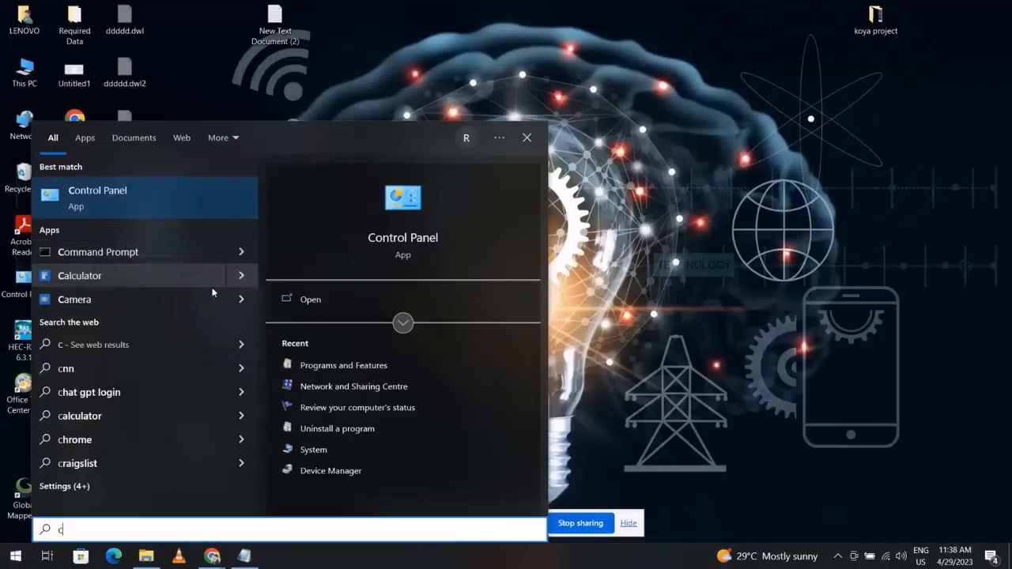
- Run Command Prompt as administrator and select the cd command line in Notepad
{"action": "left_click", "coordinate": [98, 251]}
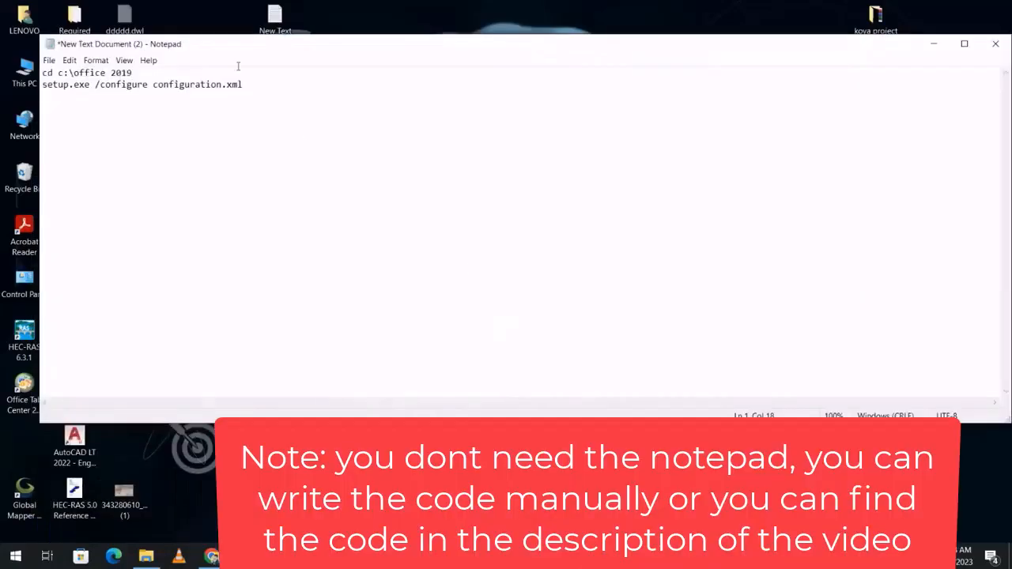
{"action": "triple_click", "coordinate": [87, 71]}
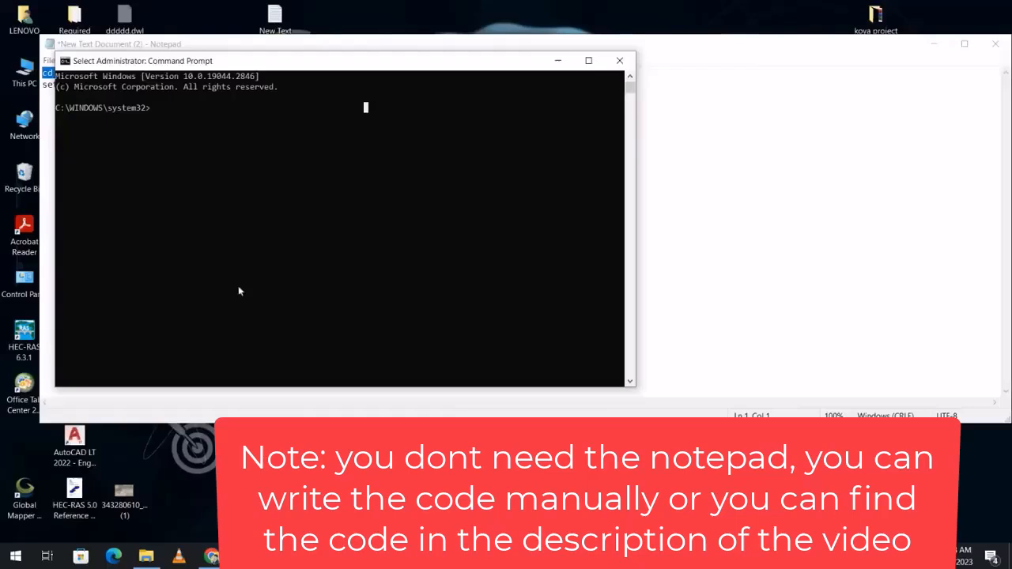
- Change the Command Prompt directory to c:\office 2019
{"action": "type", "text": "cd c:\\office 2019"}
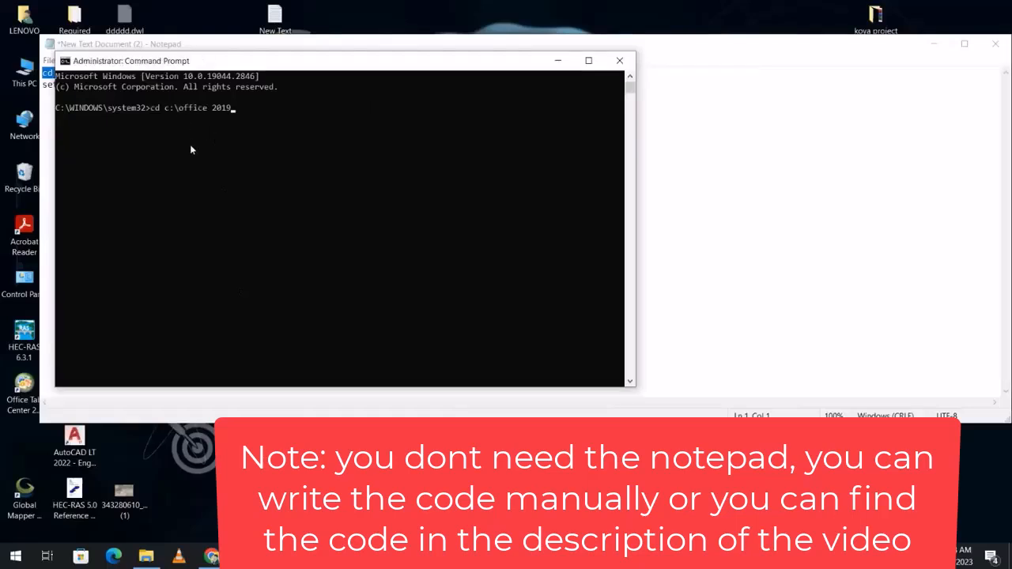
{"action": "key", "text": "Return"}
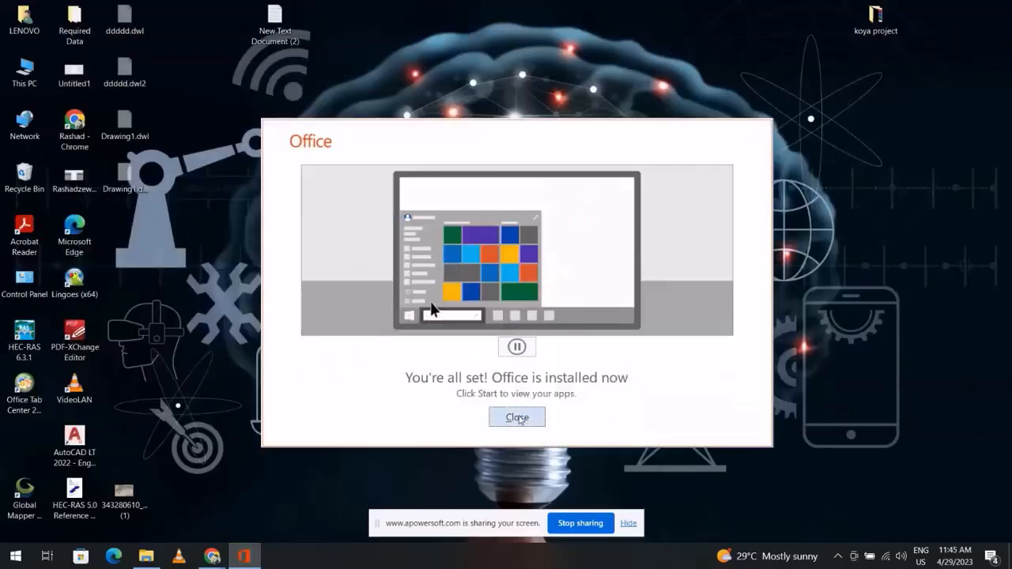
- Close the 'You're all set! Office is installed now' window
{"action": "left_click", "coordinate": [517, 417]}
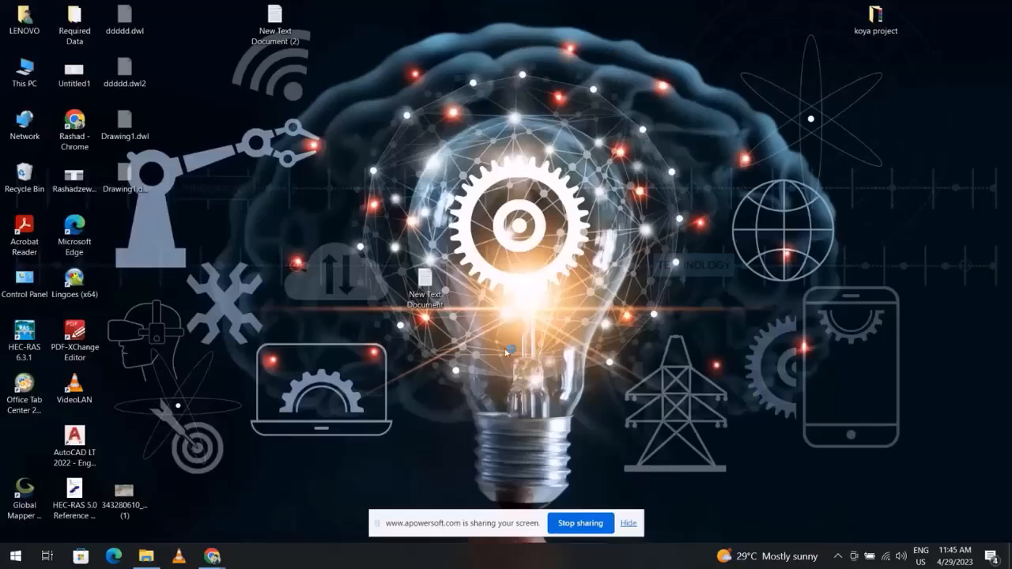
{"action": "left_click", "coordinate": [629, 523]}
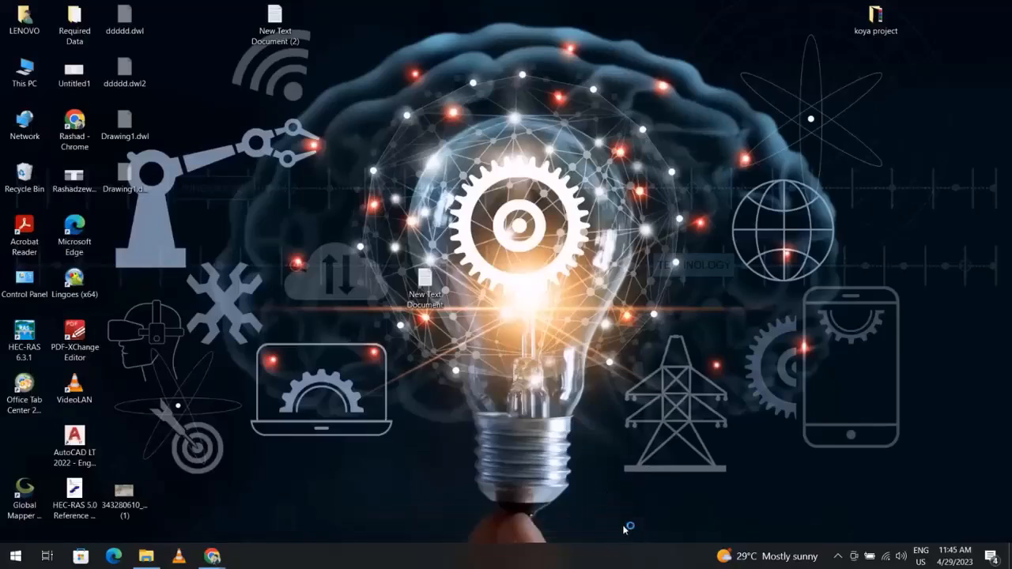